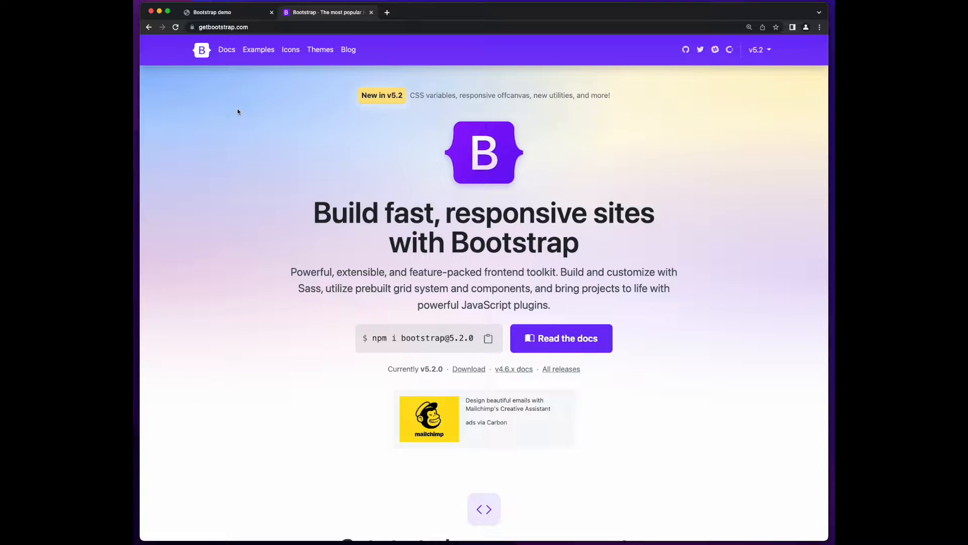
# Open the Bootstrap docs, browse down to Modal and try then dismiss its demo dialog.
pyautogui.click(226, 50)
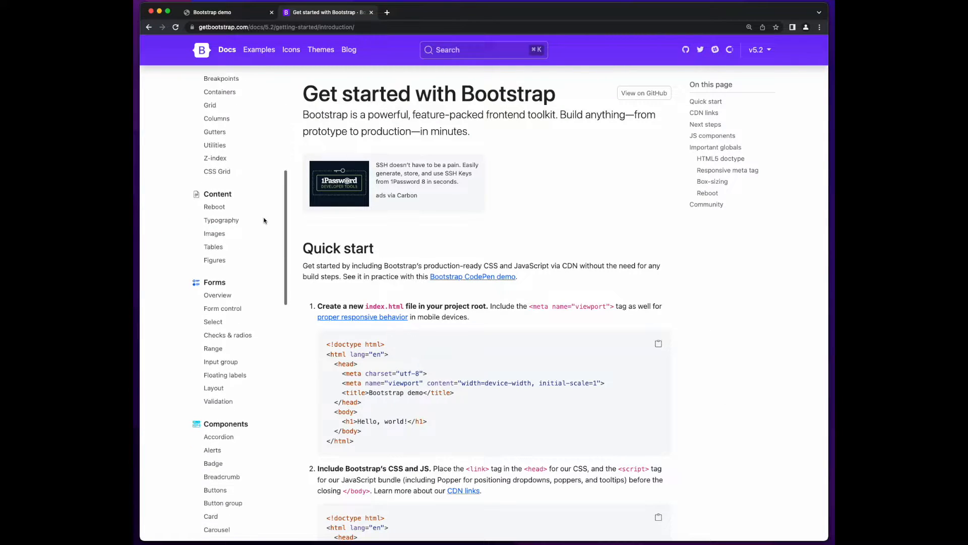
pyautogui.scroll(-3)
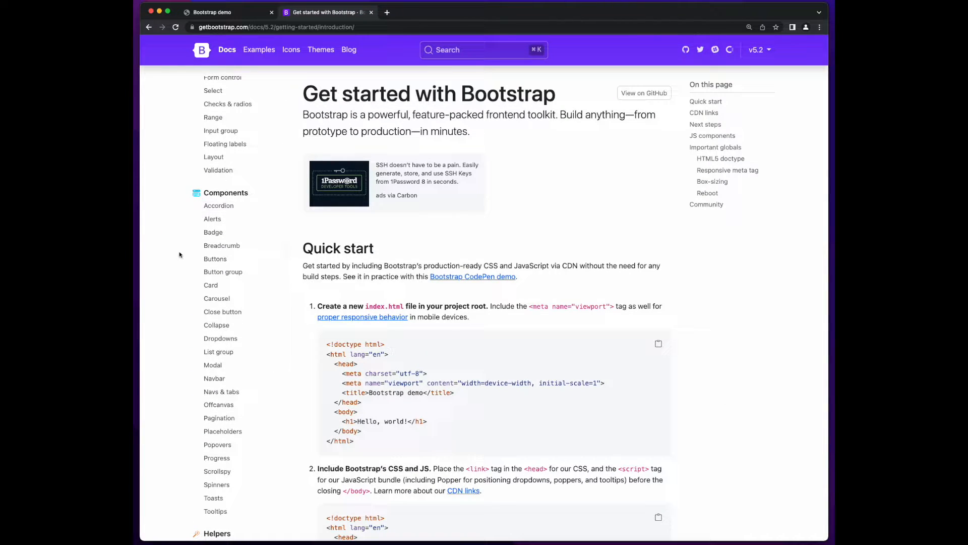
pyautogui.moveTo(252, 224)
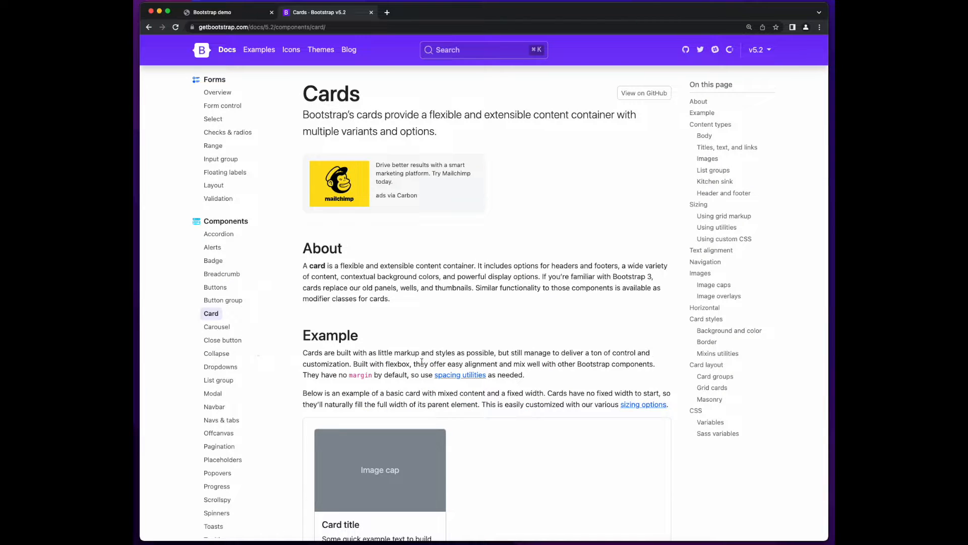
pyautogui.scroll(-3)
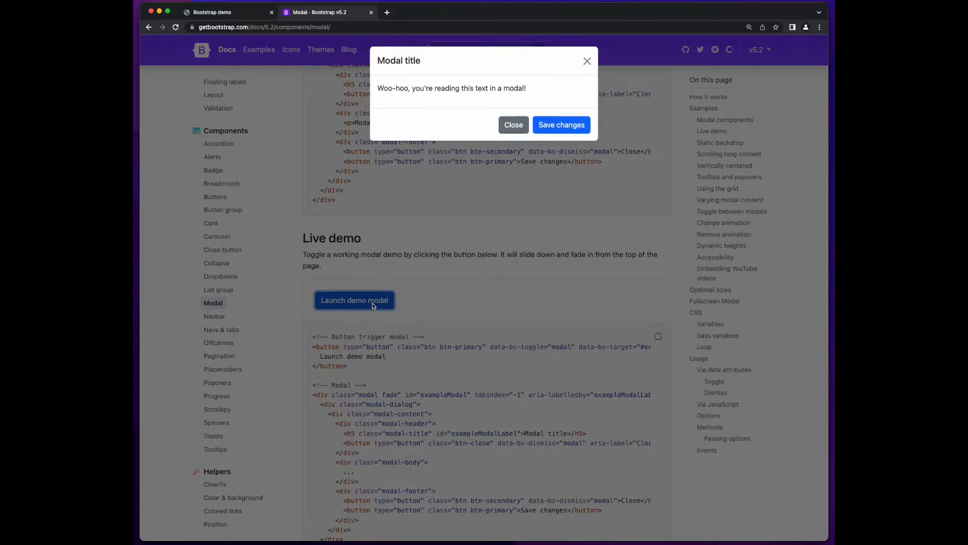
pyautogui.click(514, 124)
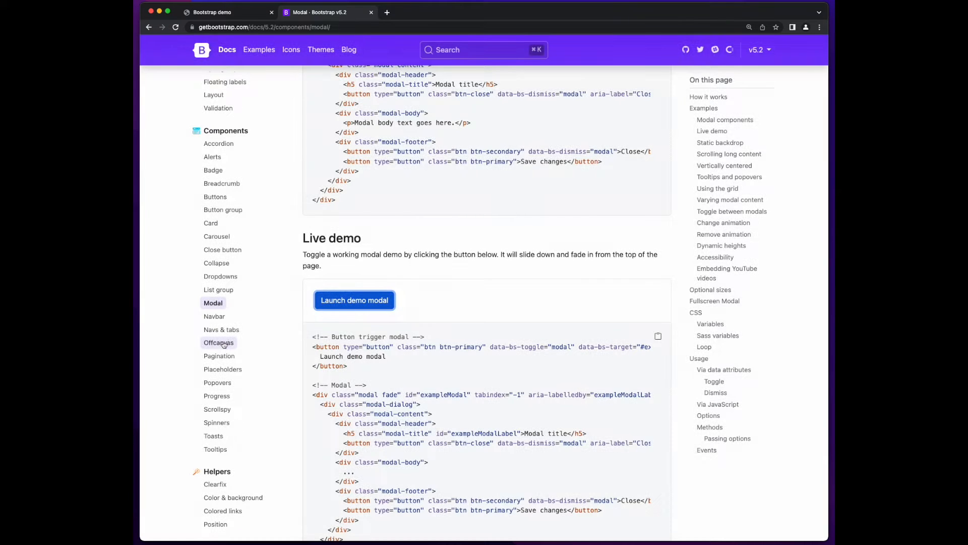
# Browse the Offcanvas, Popovers, Spinners and Tooltips documentation pages.
pyautogui.click(219, 342)
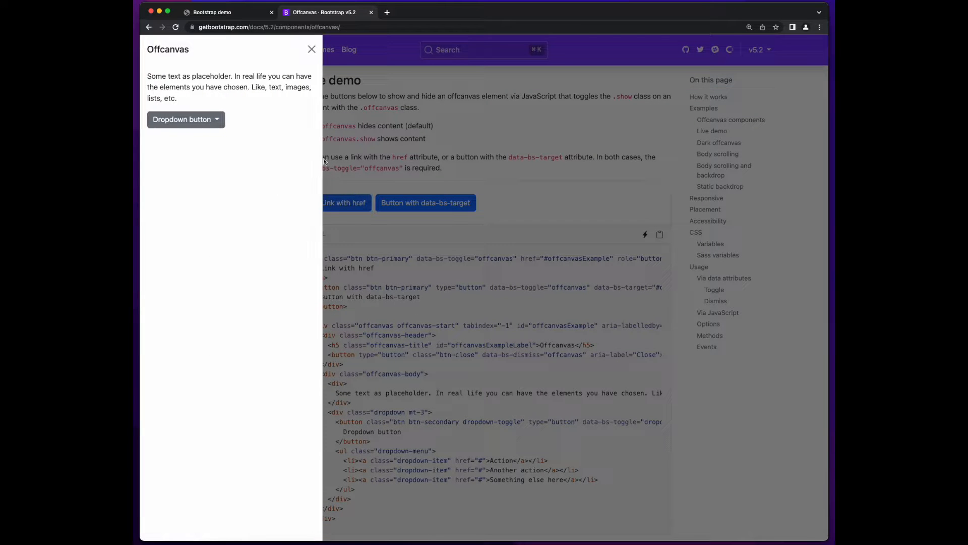
pyautogui.click(218, 308)
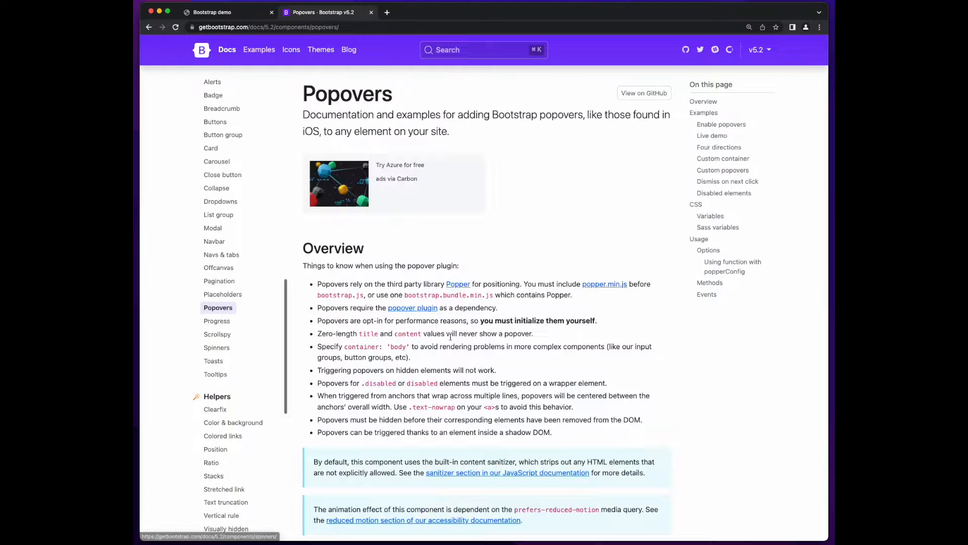
pyautogui.scroll(-3)
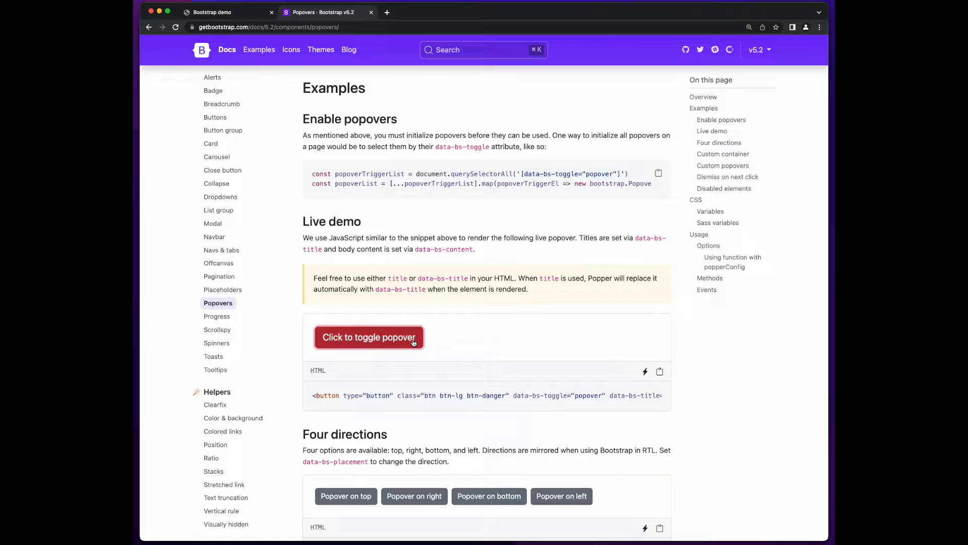
pyautogui.click(217, 316)
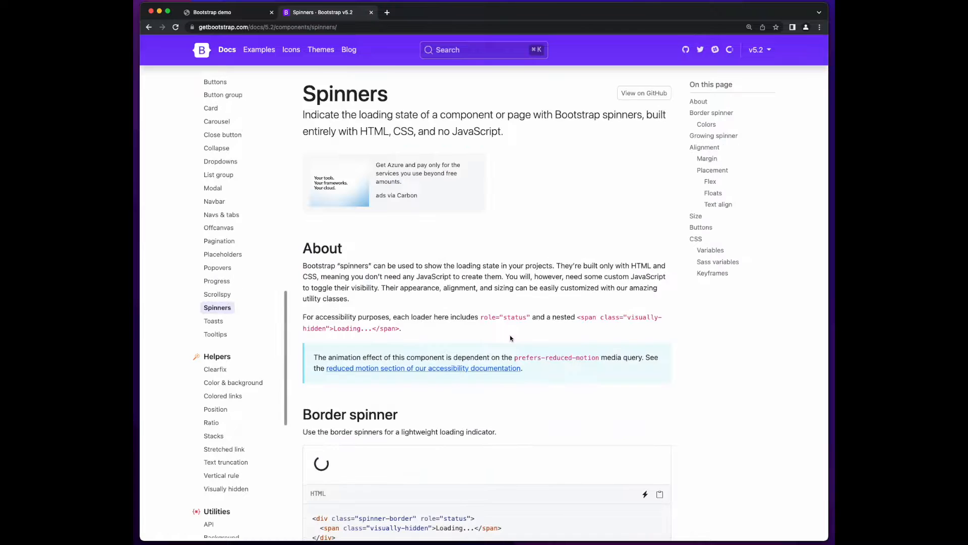
pyautogui.scroll(-3)
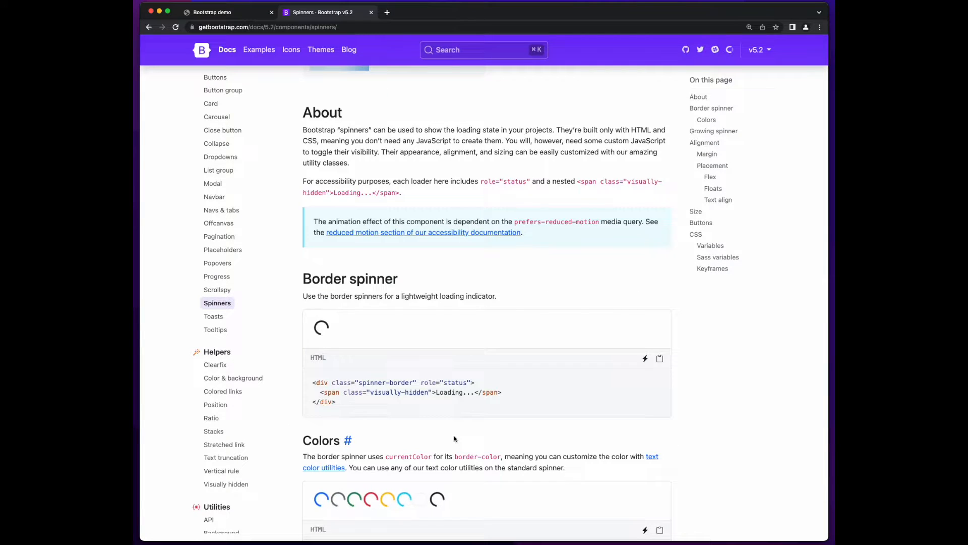
pyautogui.click(216, 302)
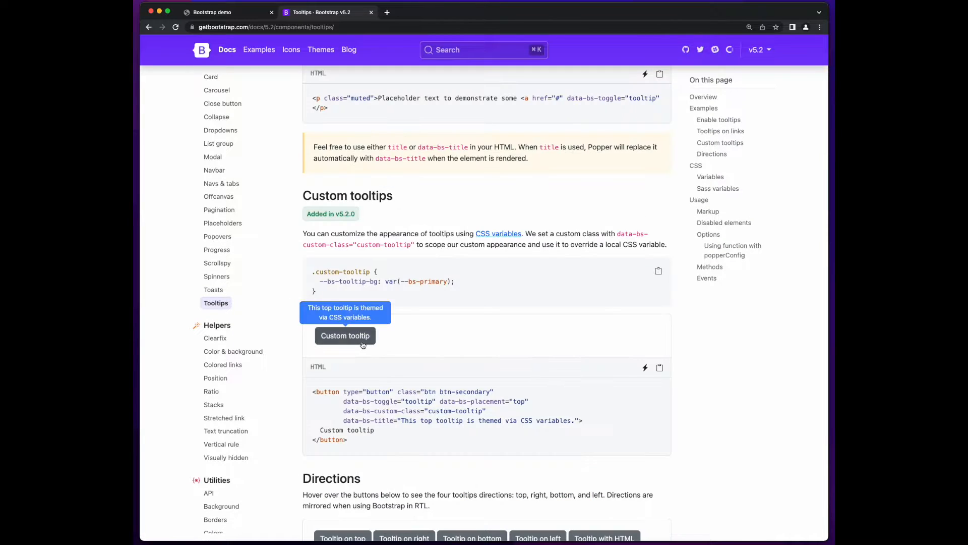
pyautogui.scroll(-3)
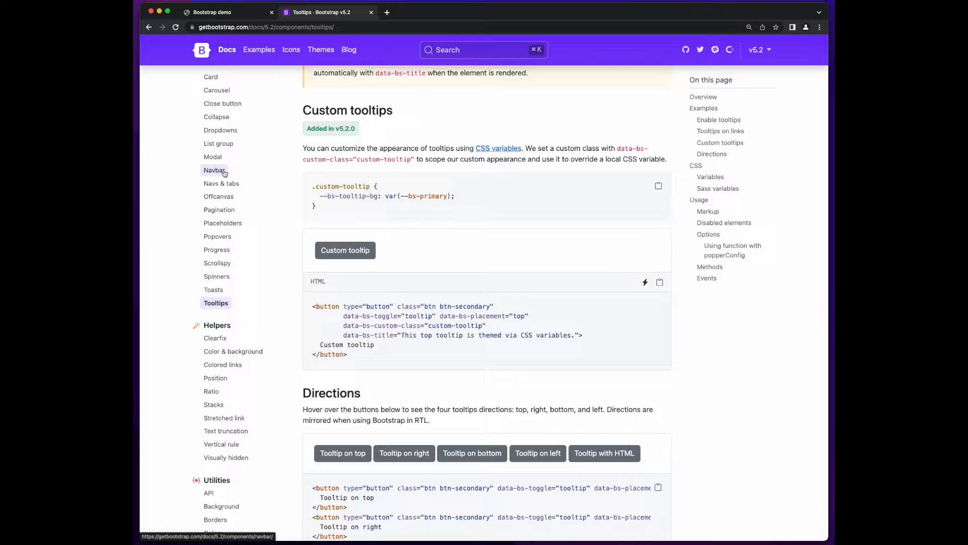
# Copy the navbar example code from the Bootstrap Navbar documentation page.
pyautogui.click(215, 170)
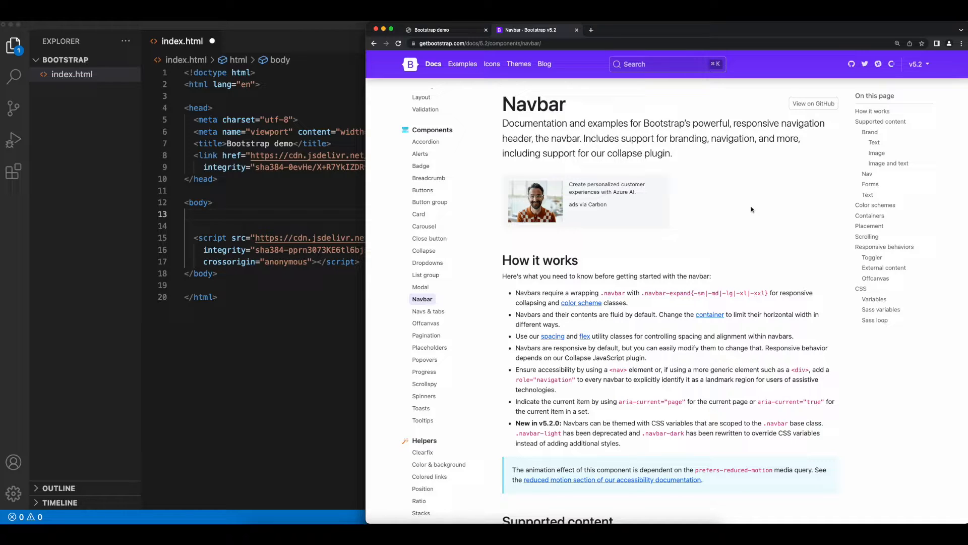
pyautogui.scroll(-3)
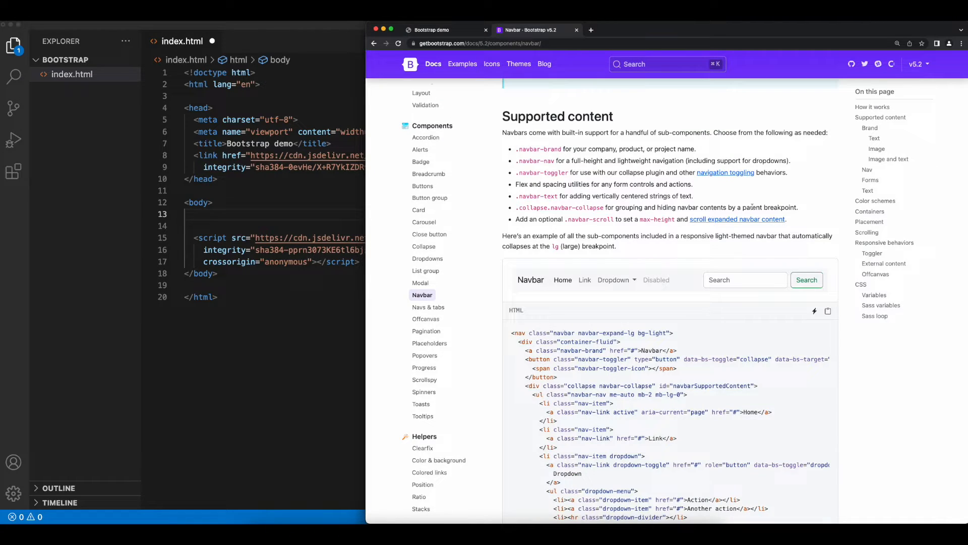
pyautogui.scroll(-3)
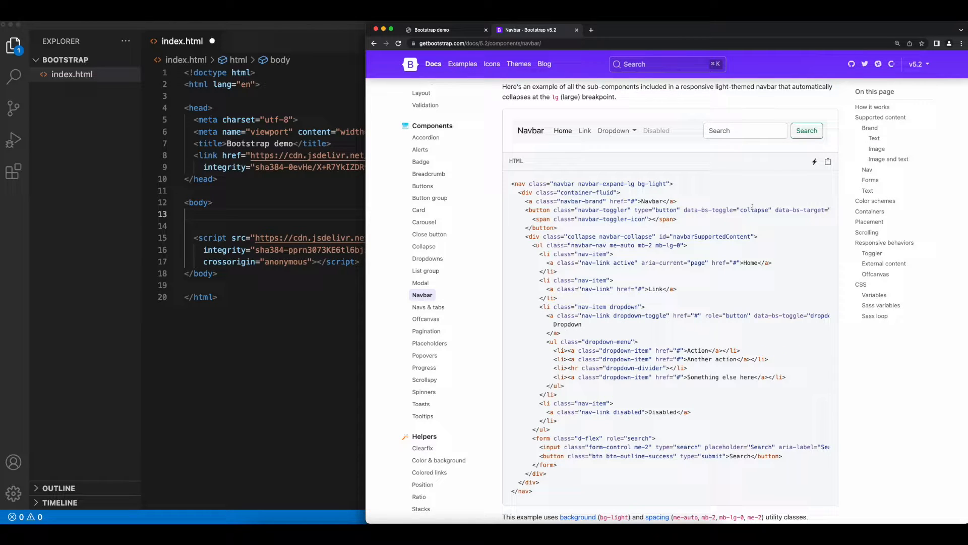
pyautogui.moveTo(828, 162)
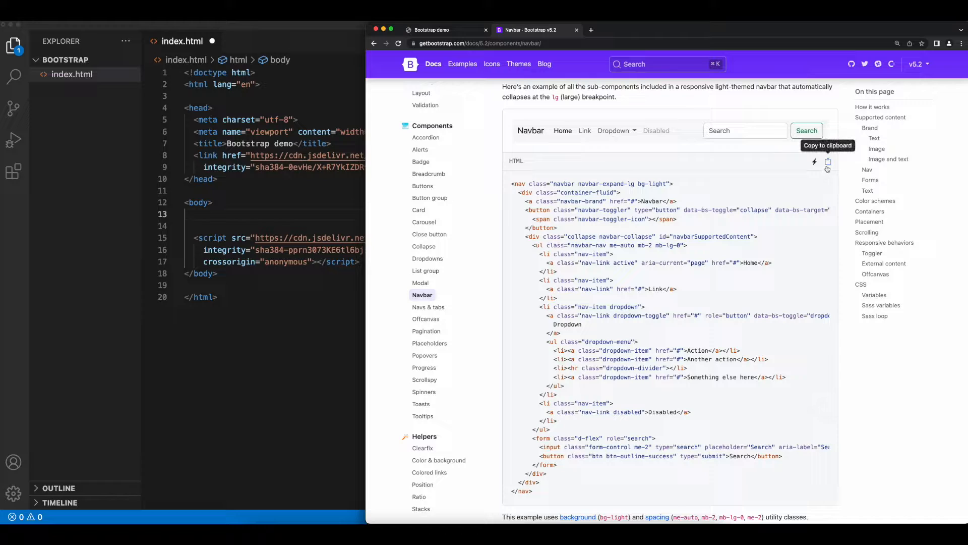
pyautogui.click(827, 162)
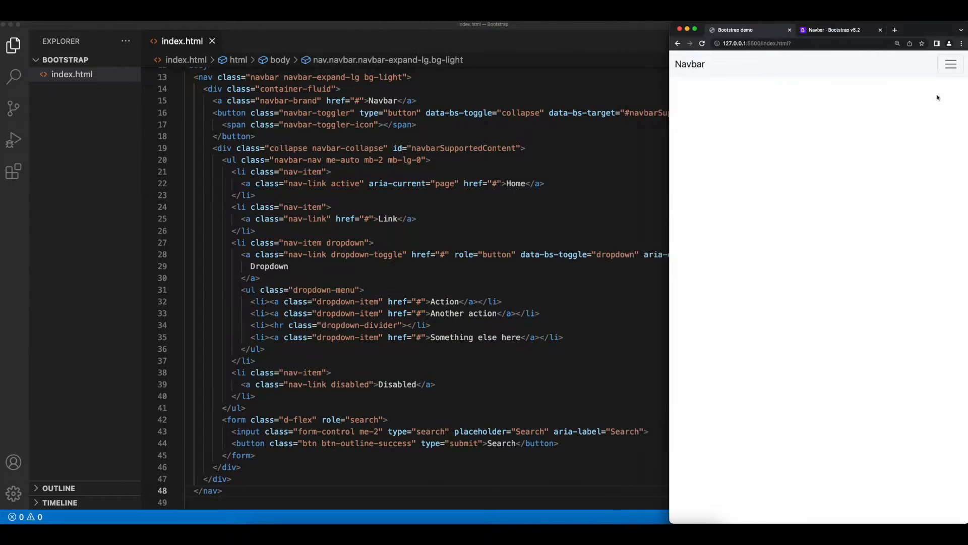
pyautogui.click(950, 64)
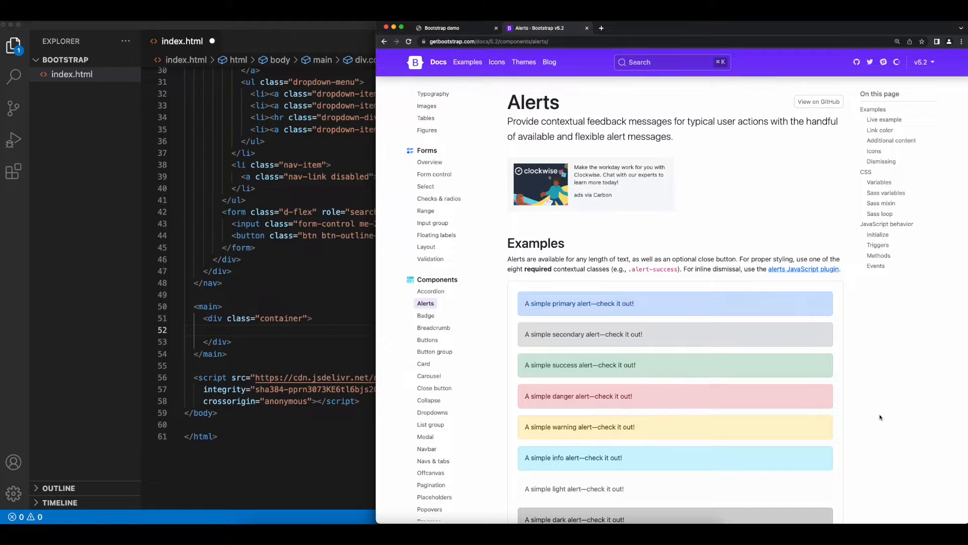
pyautogui.moveTo(874, 413)
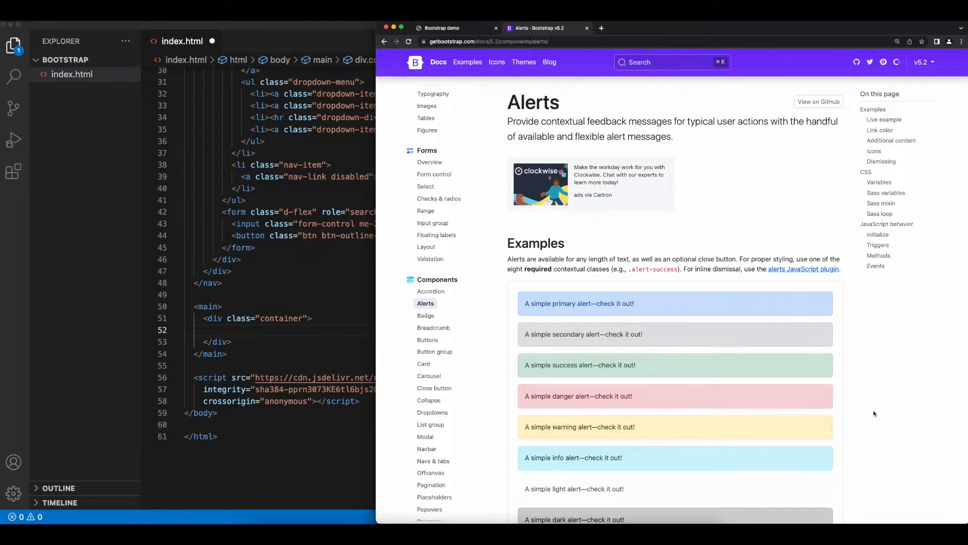
# Scroll the alert examples and open the Breadcrumb documentation page.
pyautogui.scroll(-3)
pyautogui.write('<section class="container">')
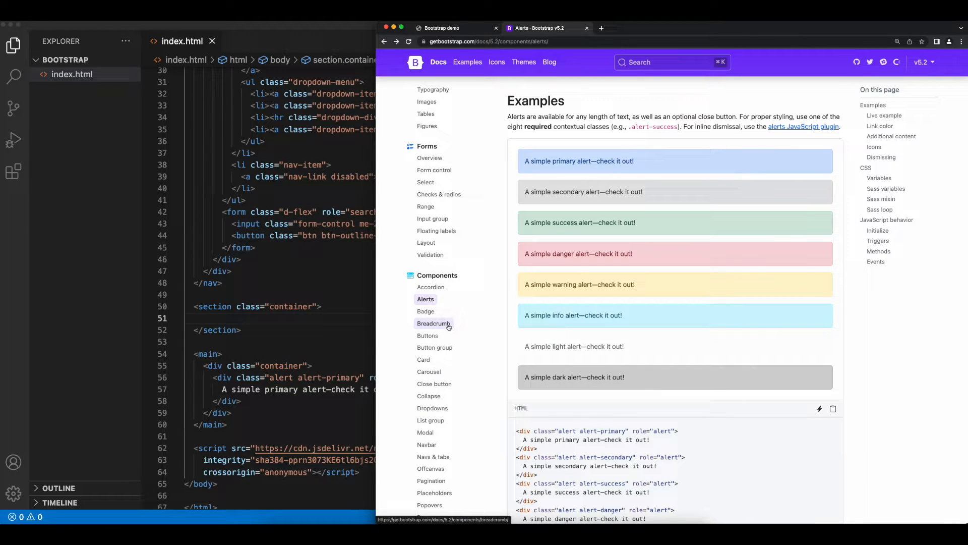
pyautogui.click(434, 322)
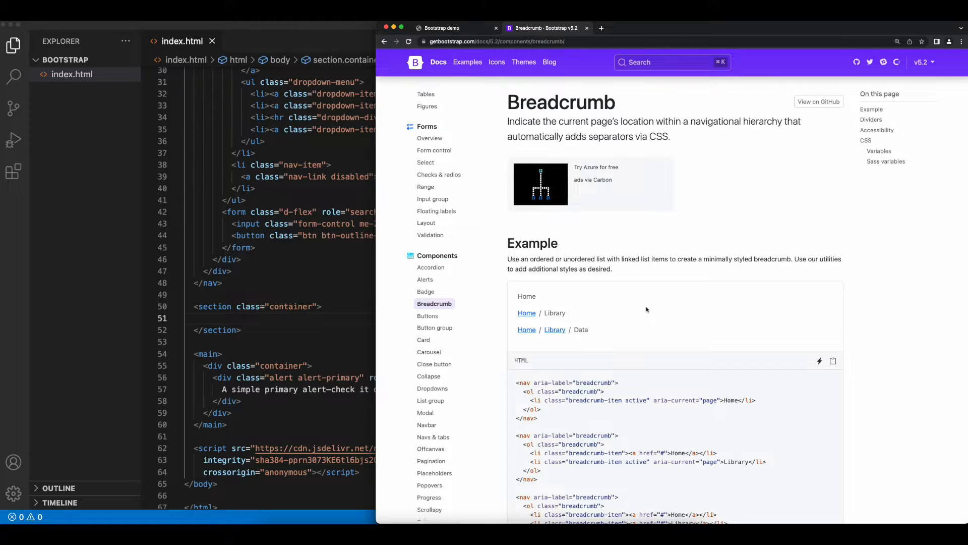
pyautogui.scroll(-3)
pyautogui.write('<section>')
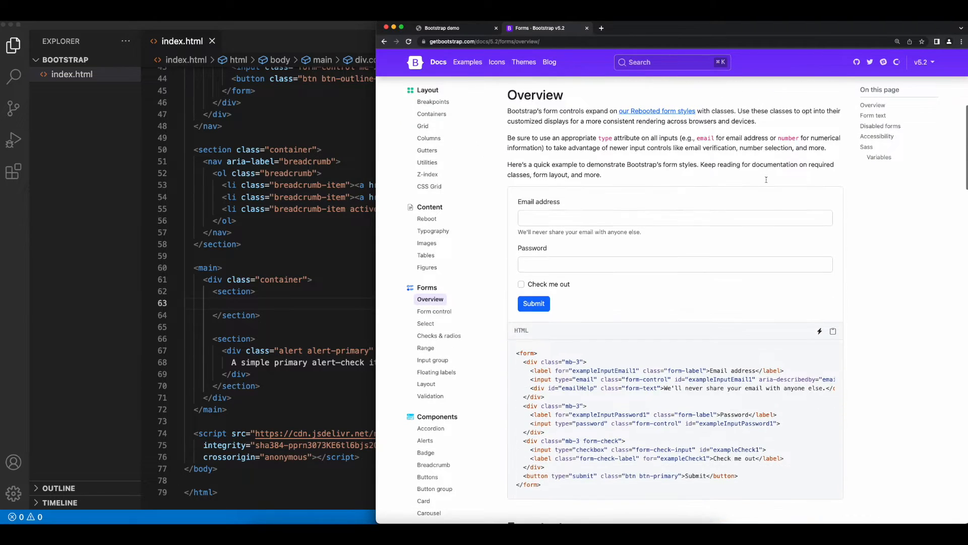
pyautogui.moveTo(833, 332)
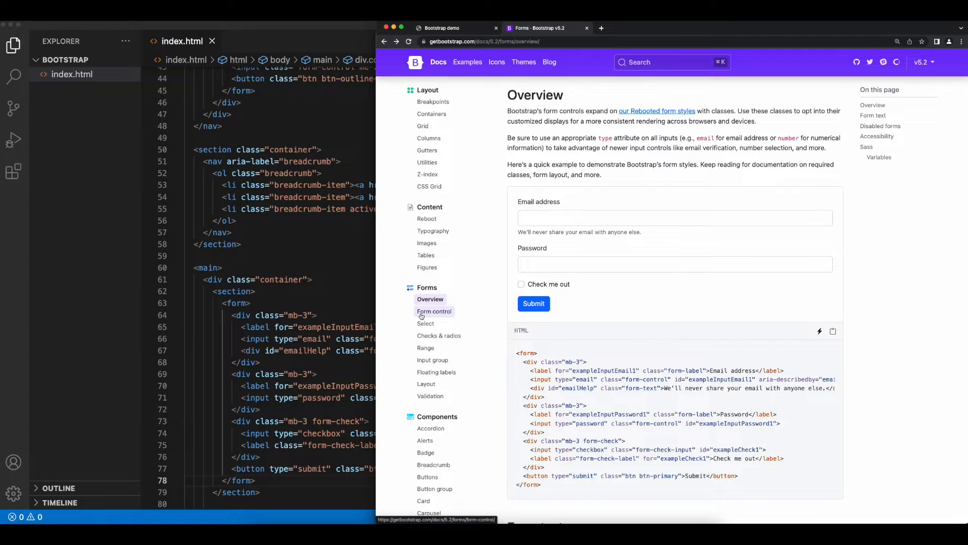
# Browse Form controls, Select (trying its menu), Checks & radios, Input group, Floating labels, then Validation.
pyautogui.click(434, 311)
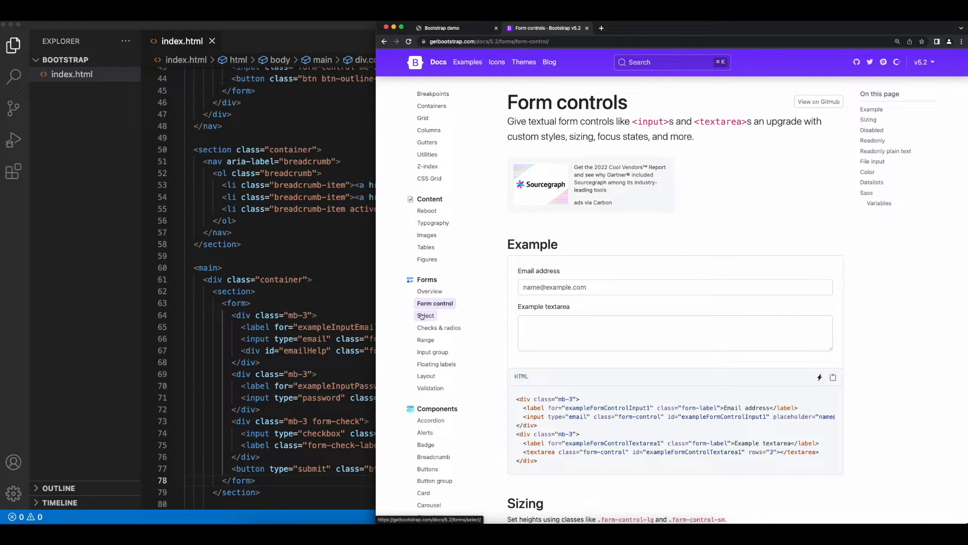
pyautogui.click(426, 303)
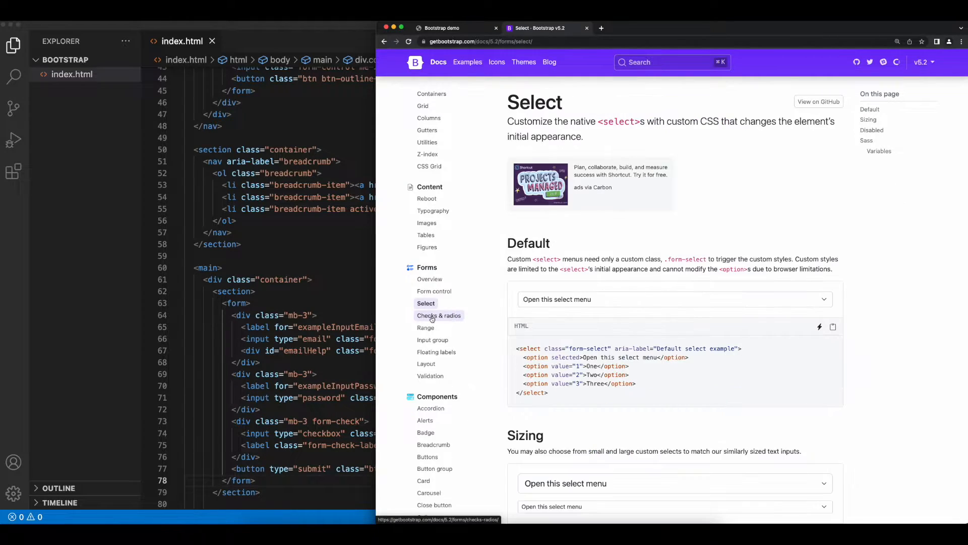
pyautogui.click(674, 300)
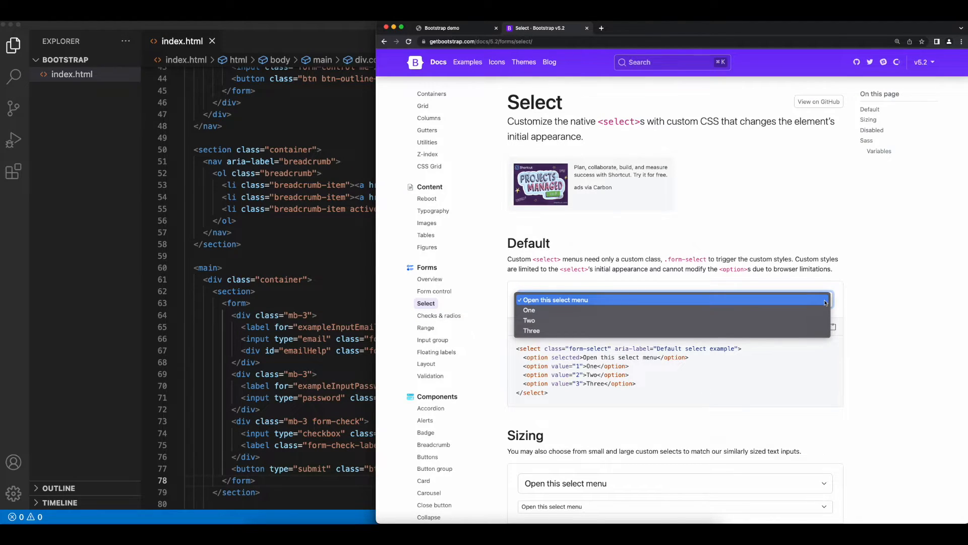
pyautogui.click(439, 300)
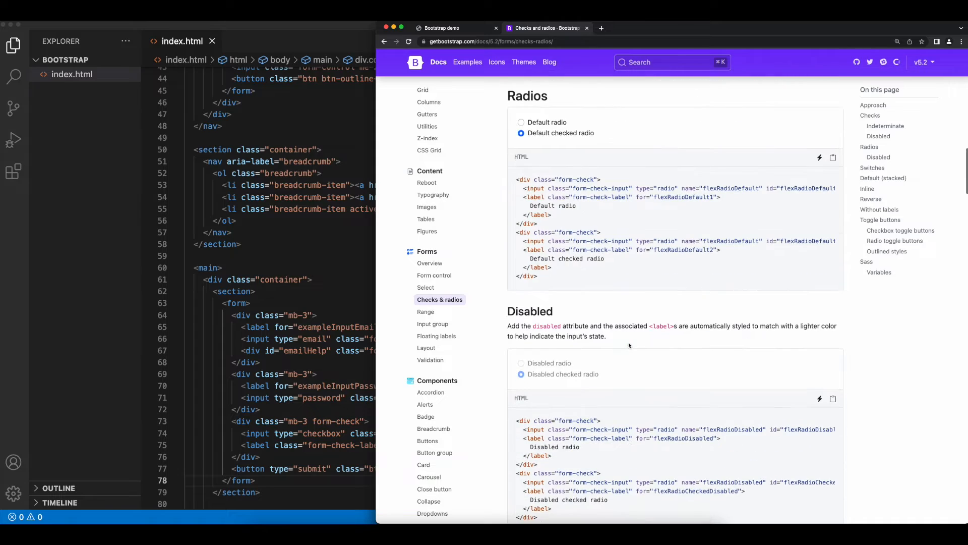
pyautogui.click(433, 303)
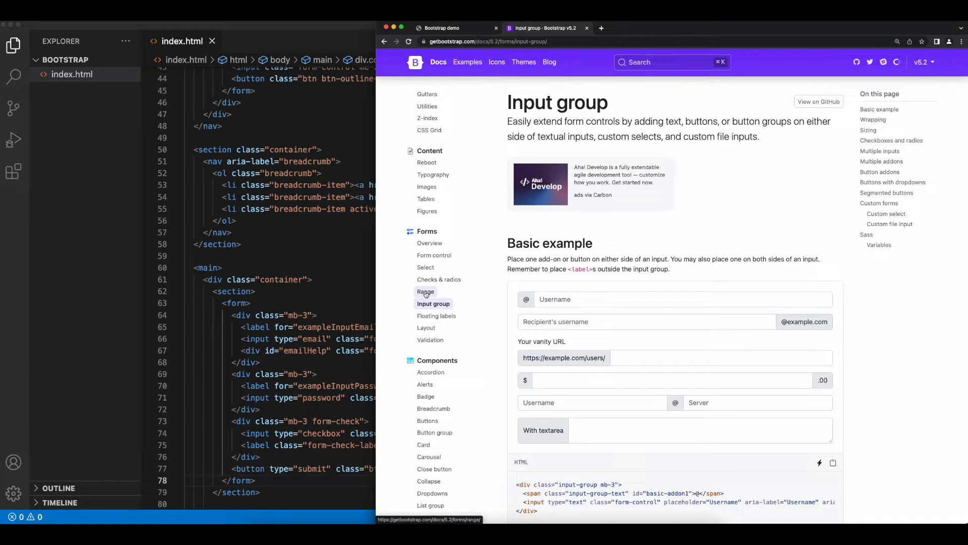
pyautogui.click(426, 292)
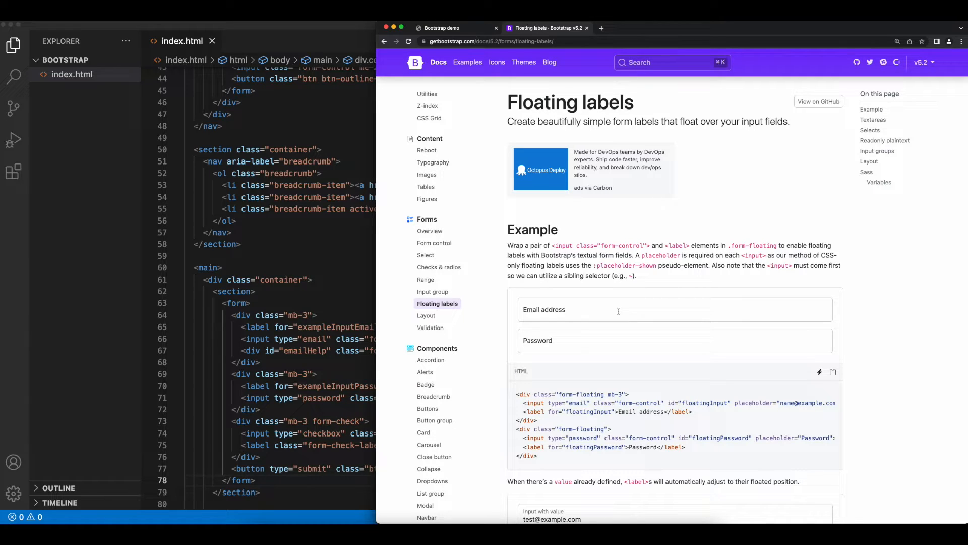
pyautogui.click(617, 309)
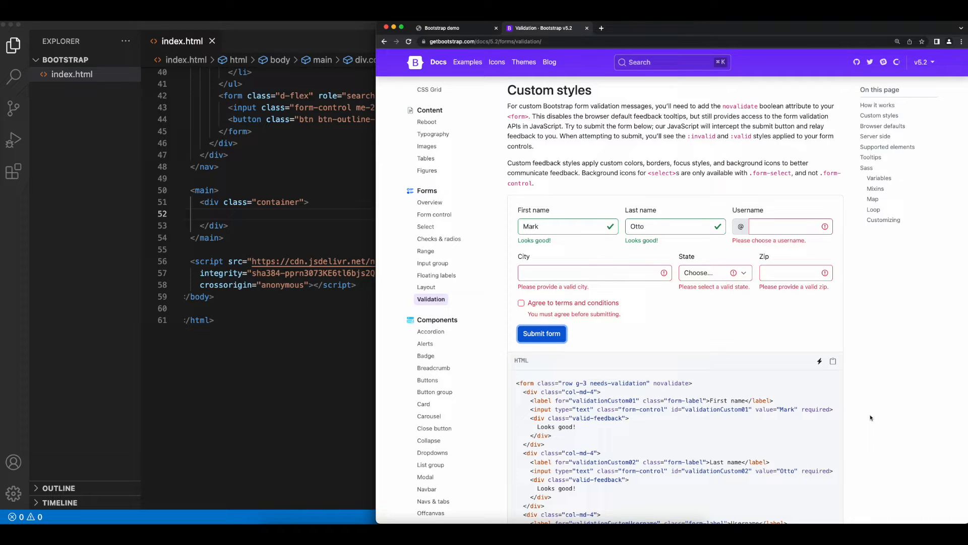
# Paste the validation form and its JavaScript into index.html, typing <script> to wrap the code.
pyautogui.click(833, 361)
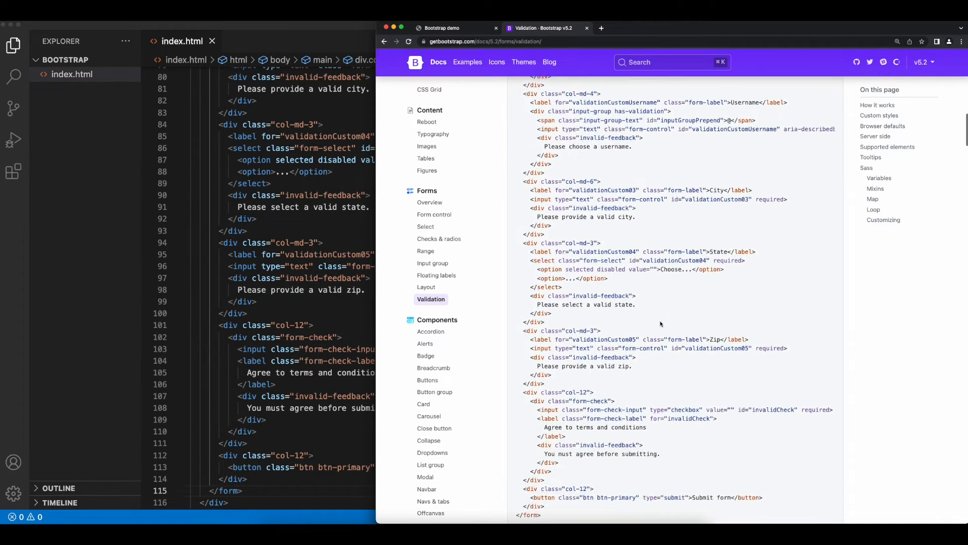
pyautogui.scroll(-3)
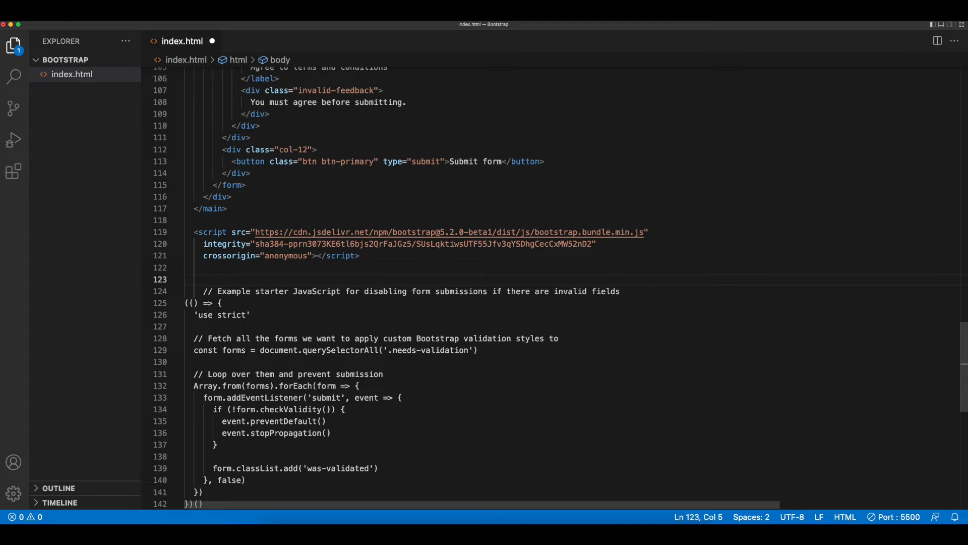
pyautogui.write('<script></script>')
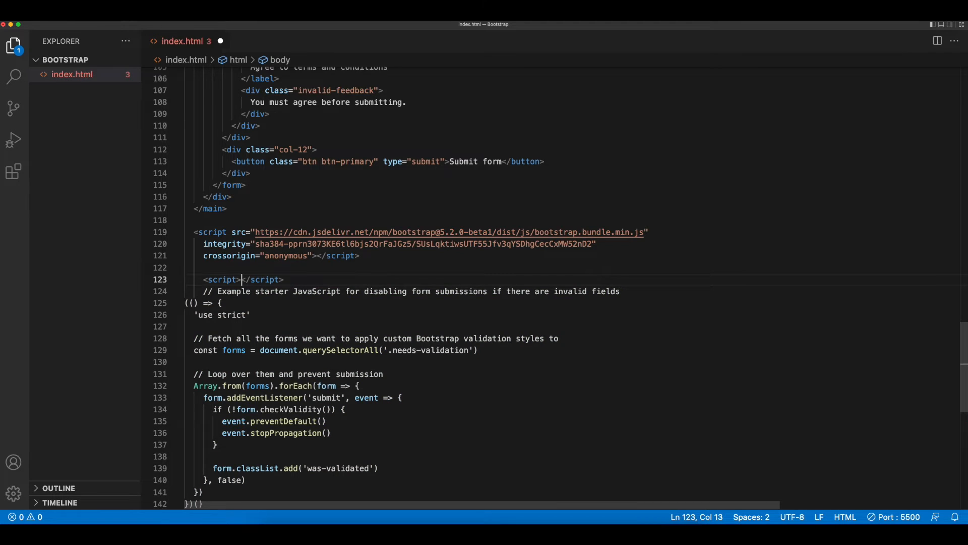